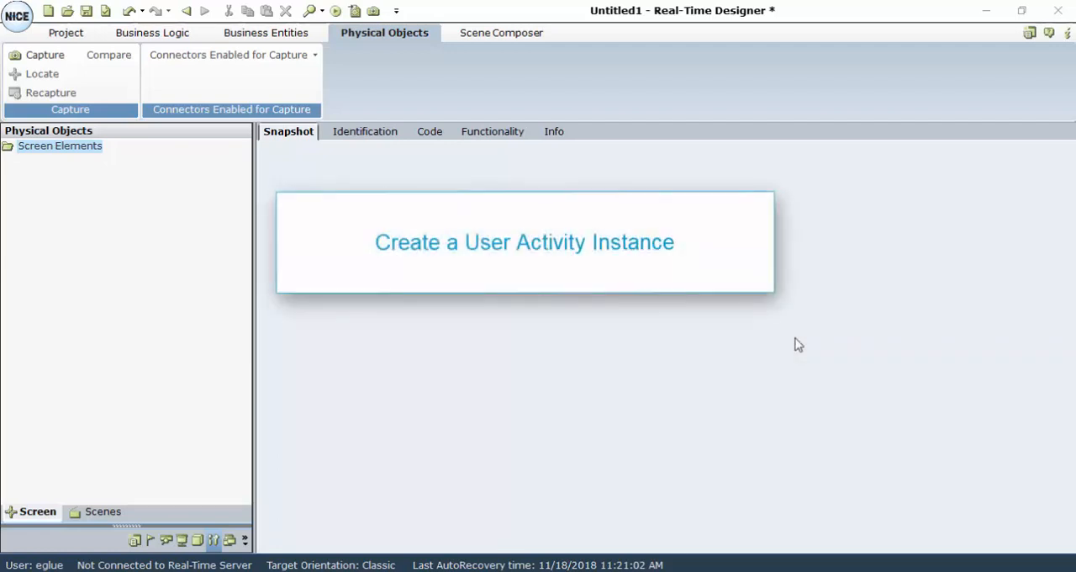
Step: Create an instance of the Keyboard Monitoring type under Business Entities user activity types
left_click(264, 32)
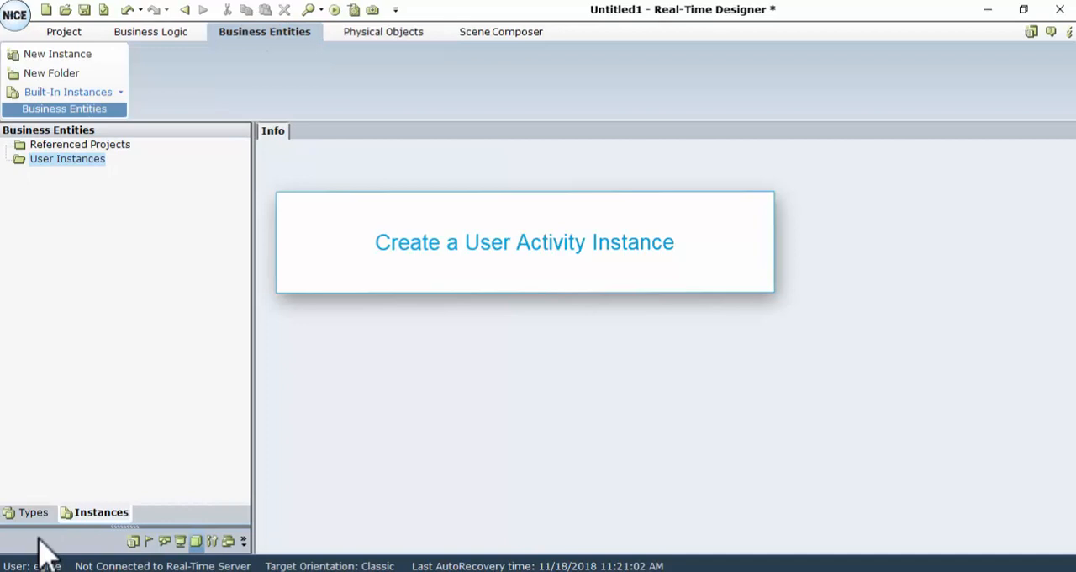
left_click(34, 511)
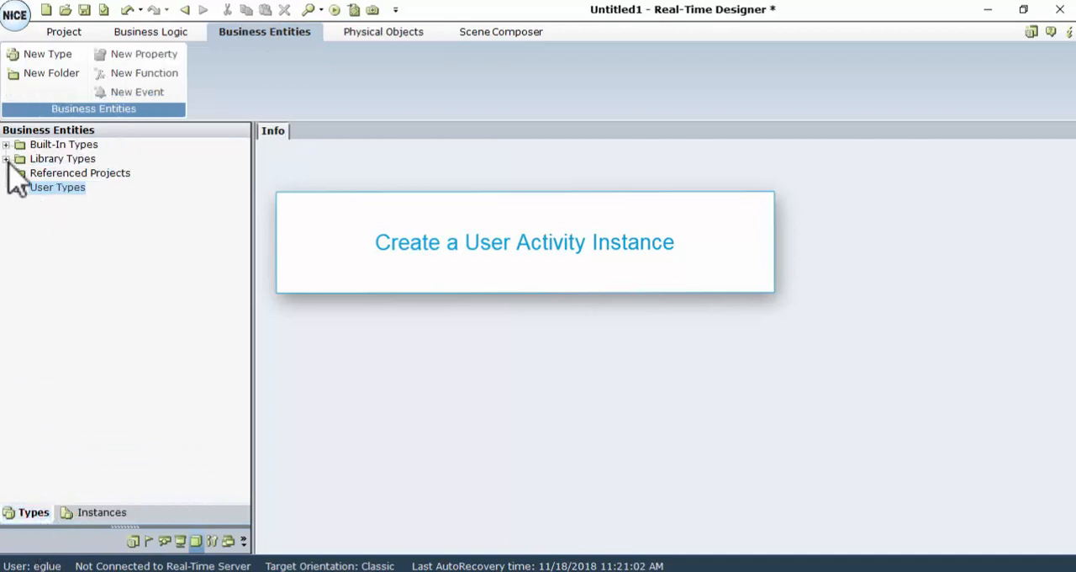
left_click(7, 158)
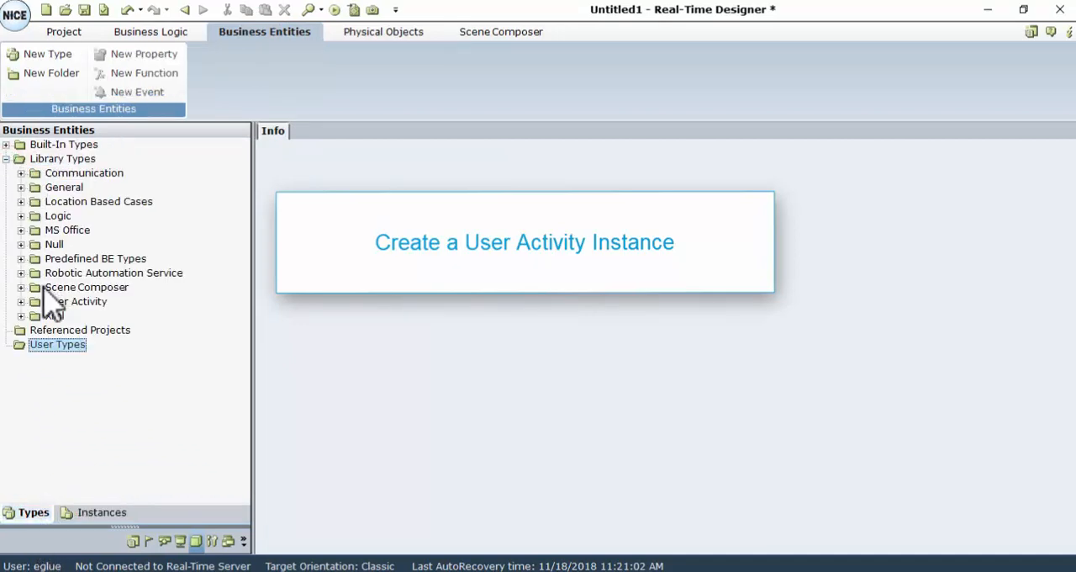
left_click(20, 301)
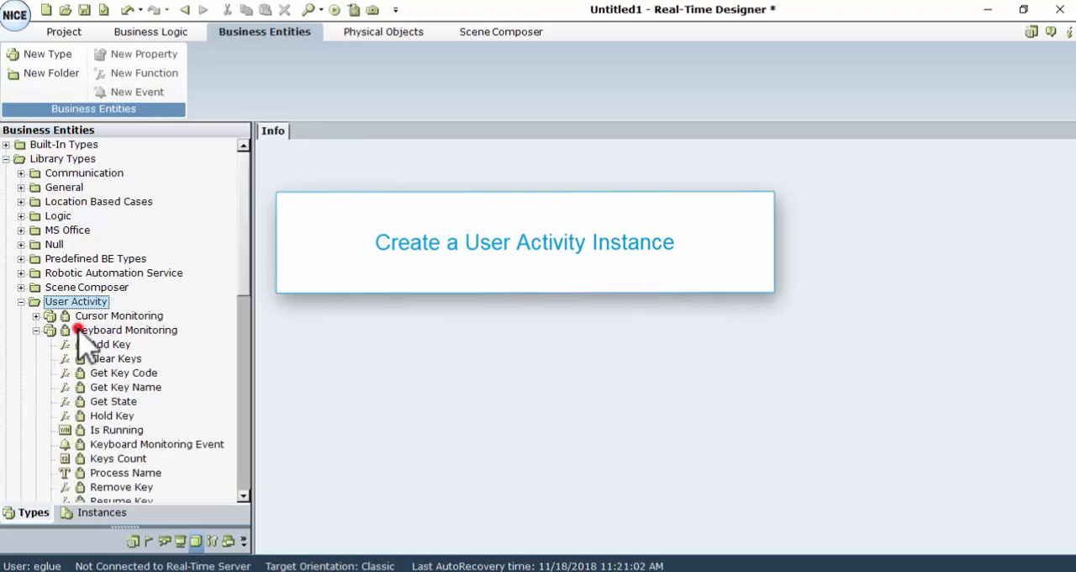
right_click(127, 330)
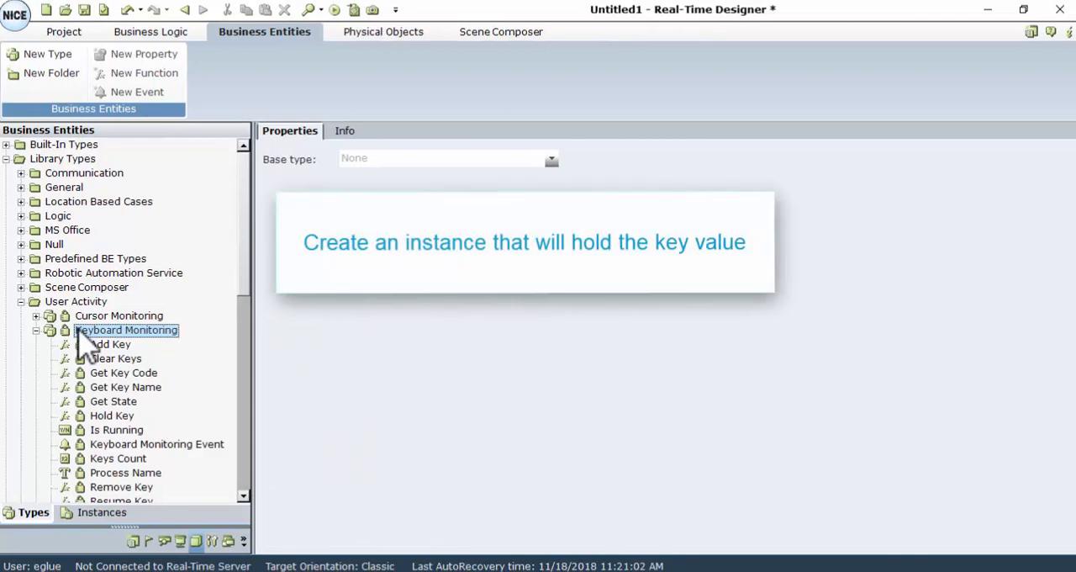
Step: Add a new user instance named Key of type Text to hold the key value
left_click(101, 511)
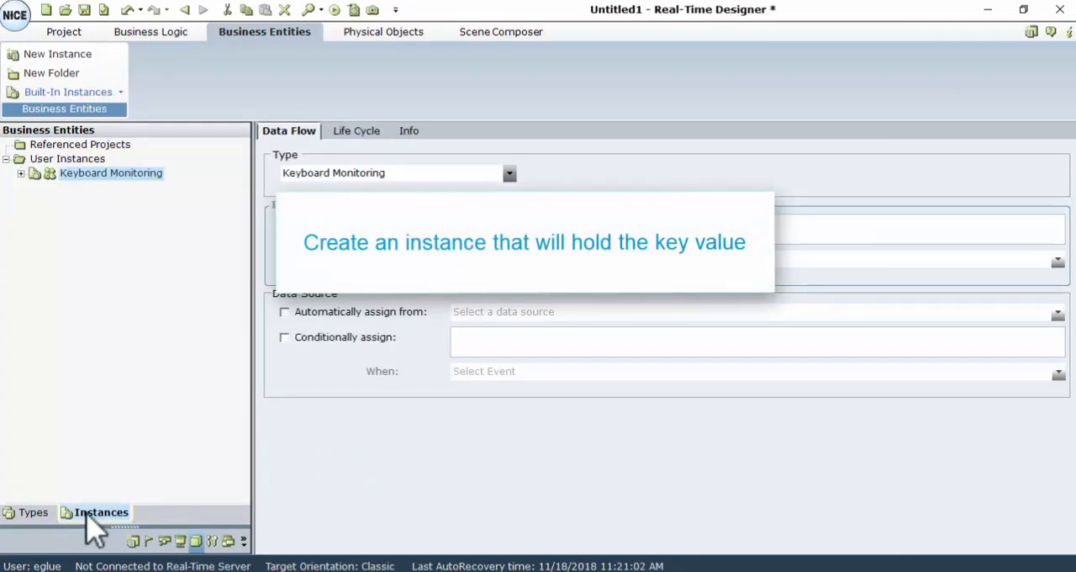
mouse_move(58, 54)
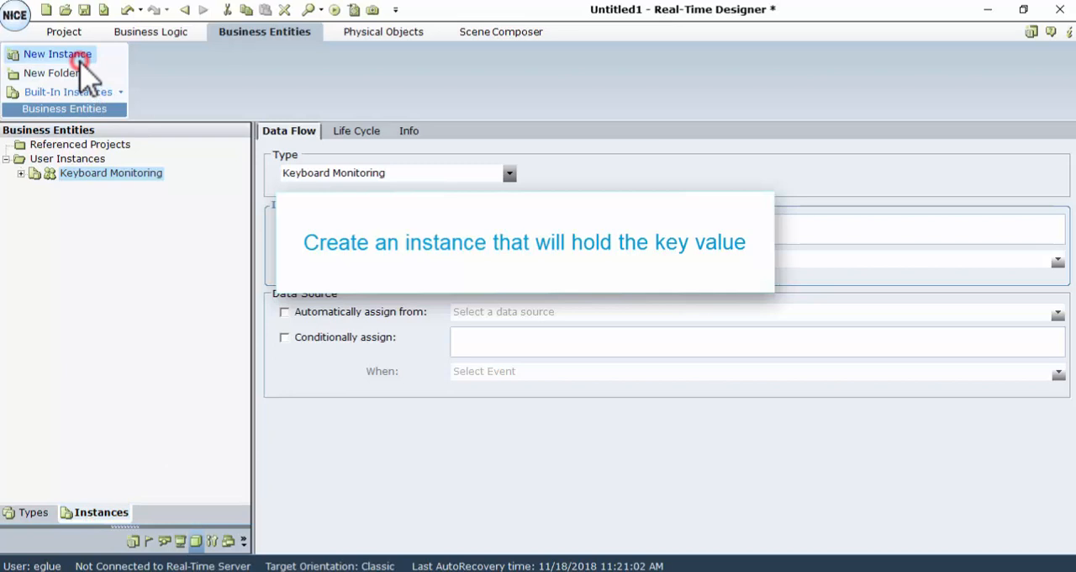
left_click(57, 53)
type("Key")
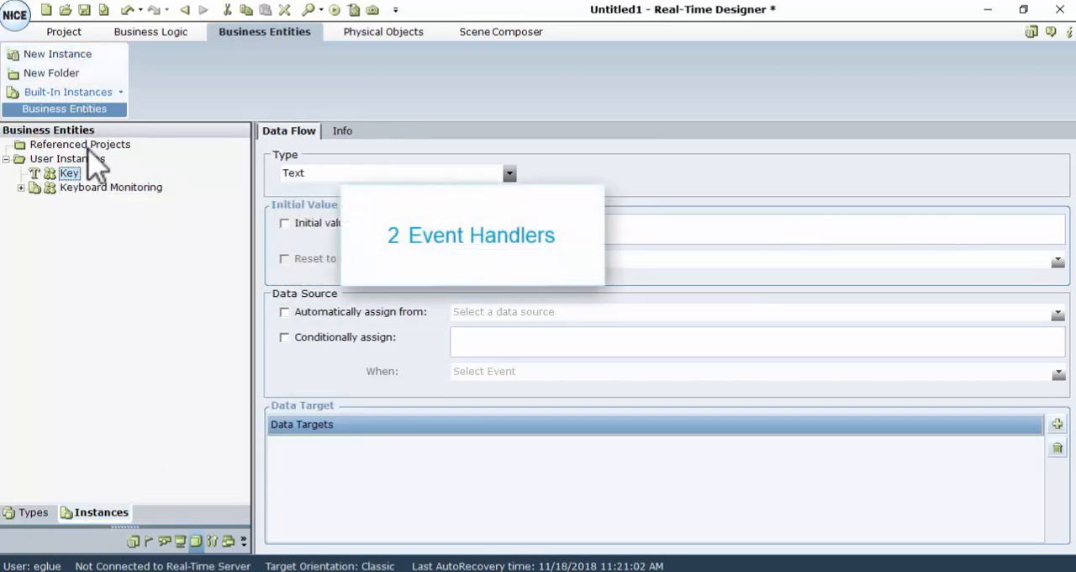
mouse_move(98, 187)
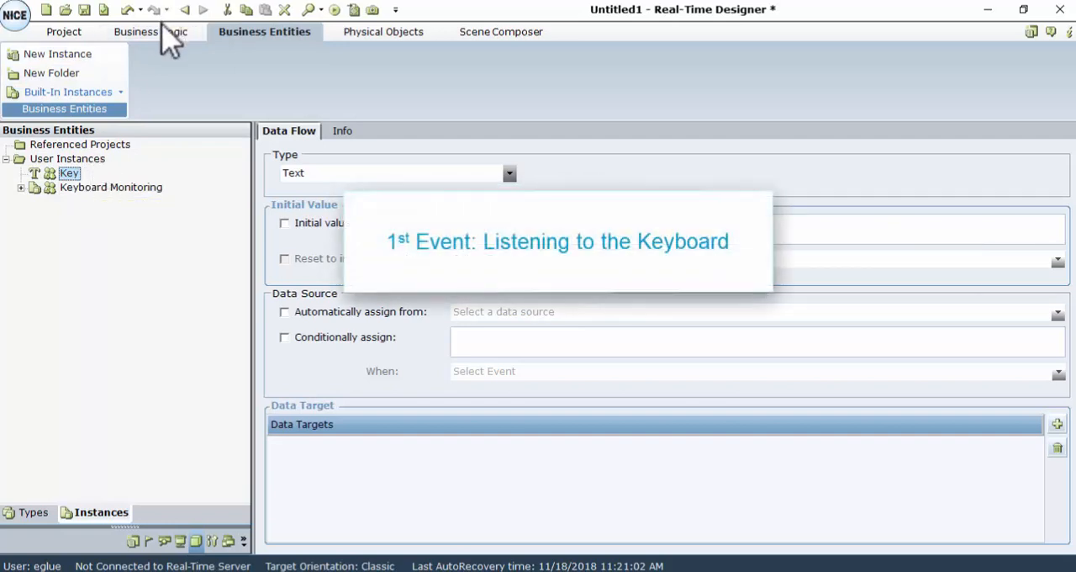
Step: Create a new event handler named On-load under Business Logic event handlers
left_click(152, 30)
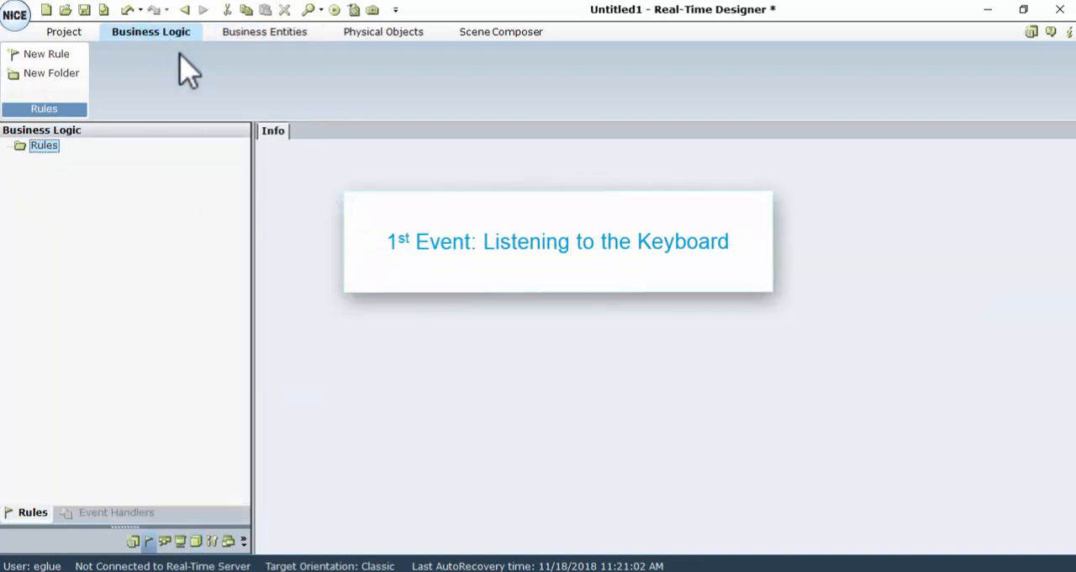
left_click(114, 511)
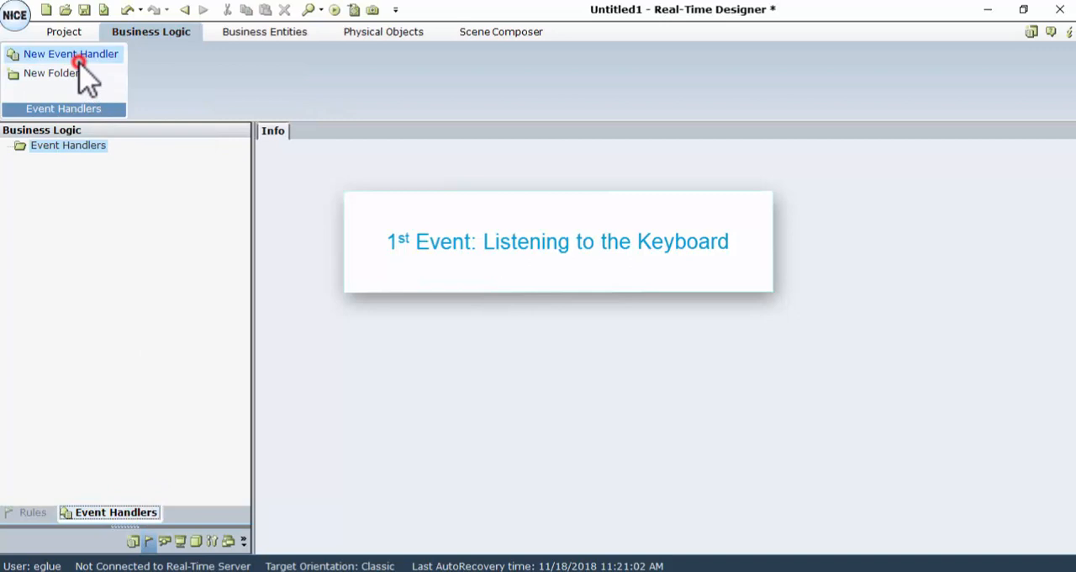
left_click(71, 54)
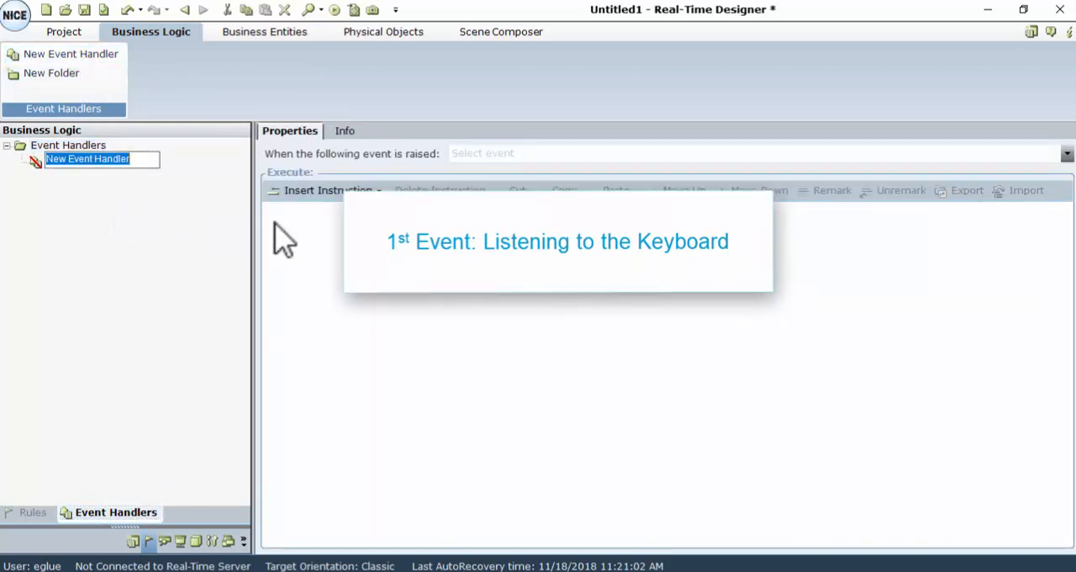
type("On-load")
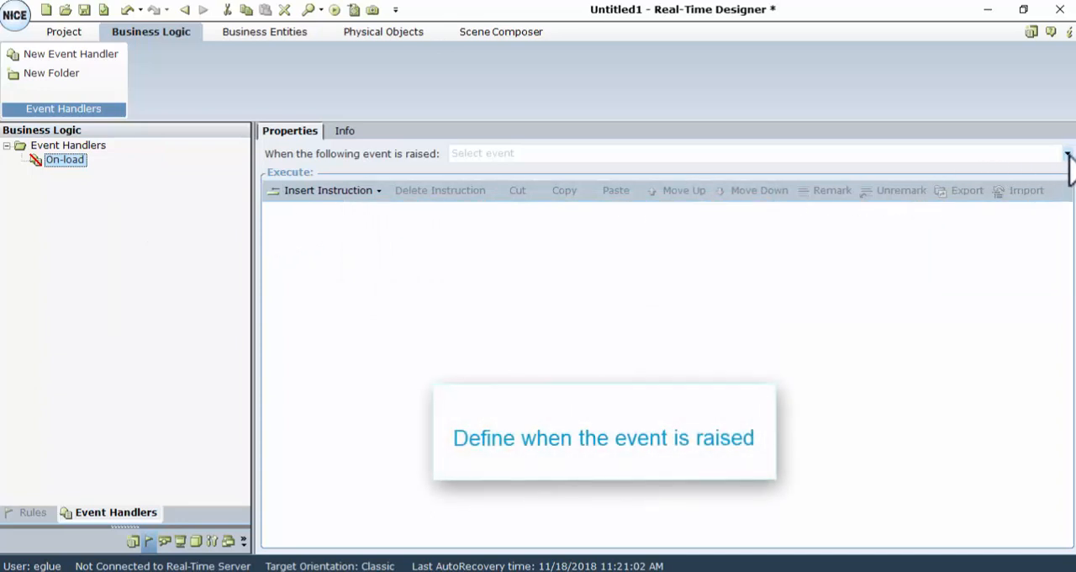
Step: Set On-load to fire on the Administration Solution Loaded event
left_click(1066, 153)
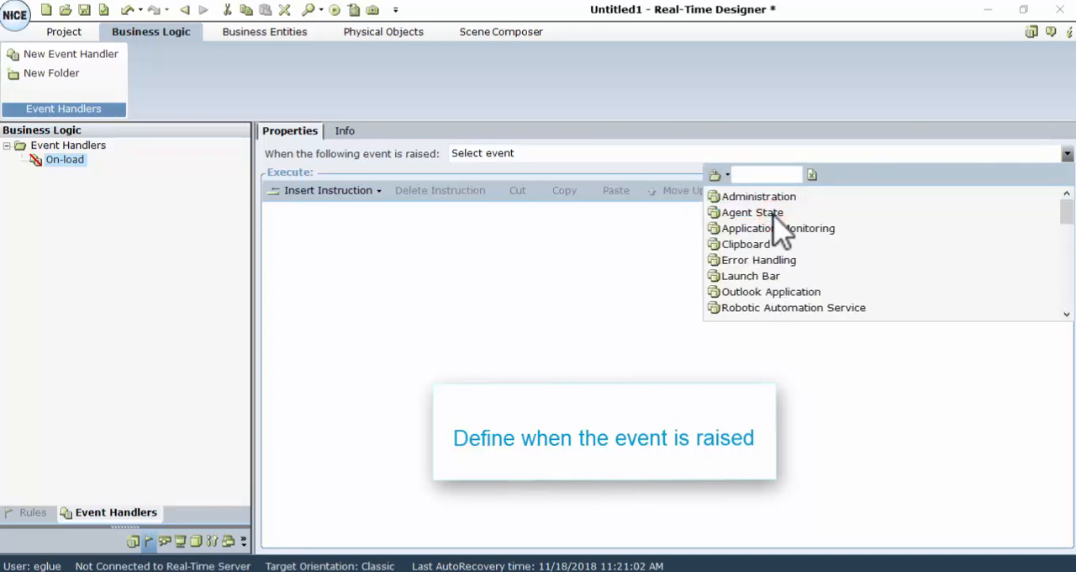
scroll("down", 3)
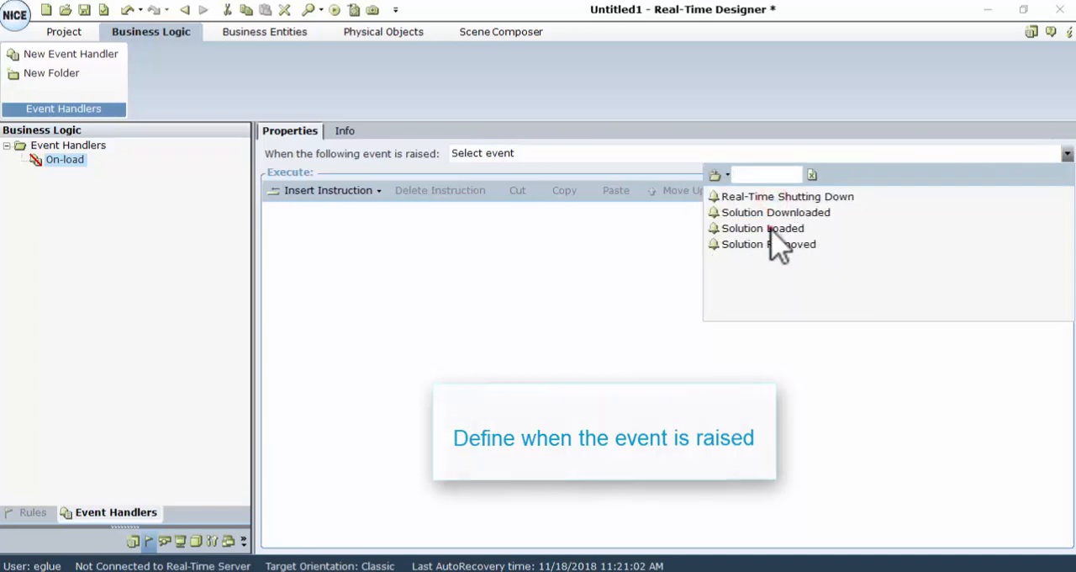
left_click(762, 229)
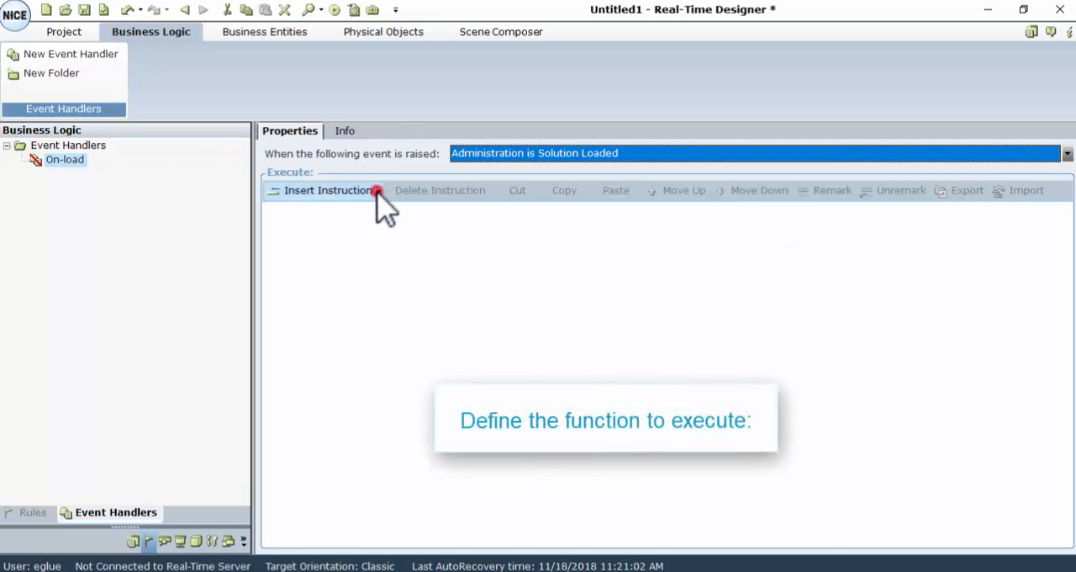
Step: Insert a function invocation calling Add Key of Keyboard Monitoring
left_click(377, 190)
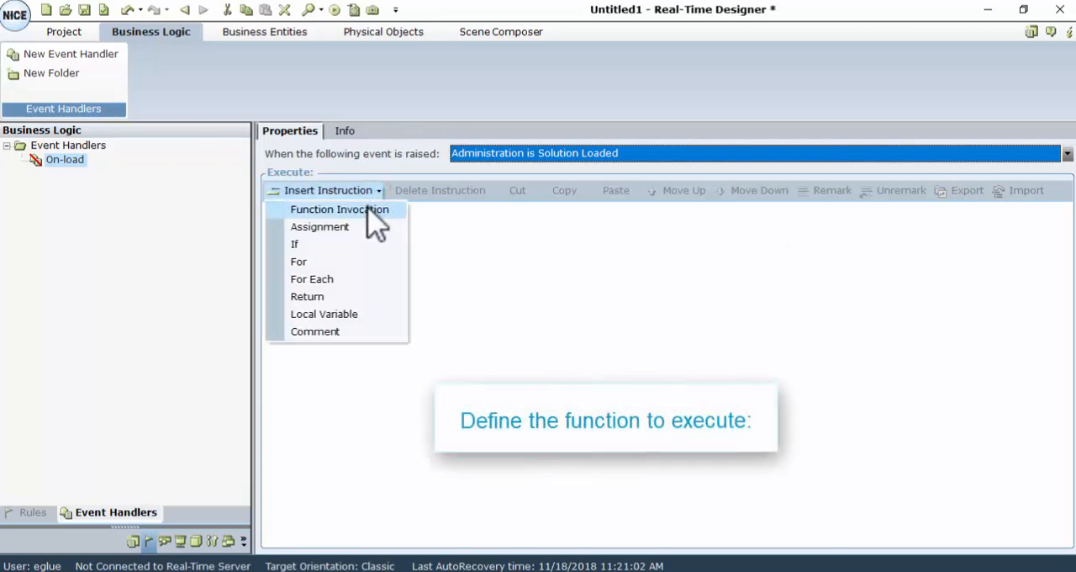
left_click(340, 208)
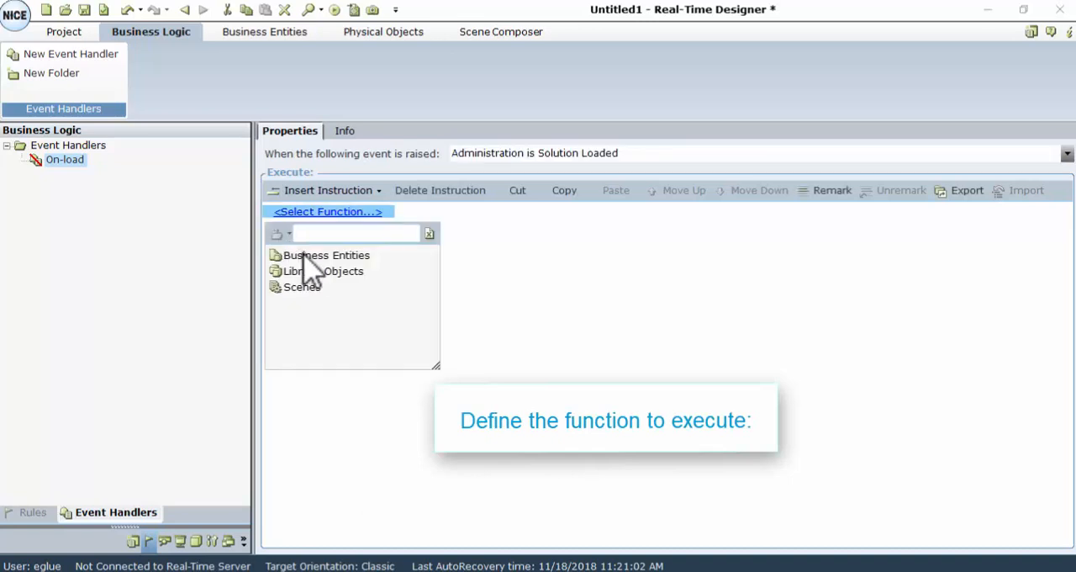
left_click(326, 255)
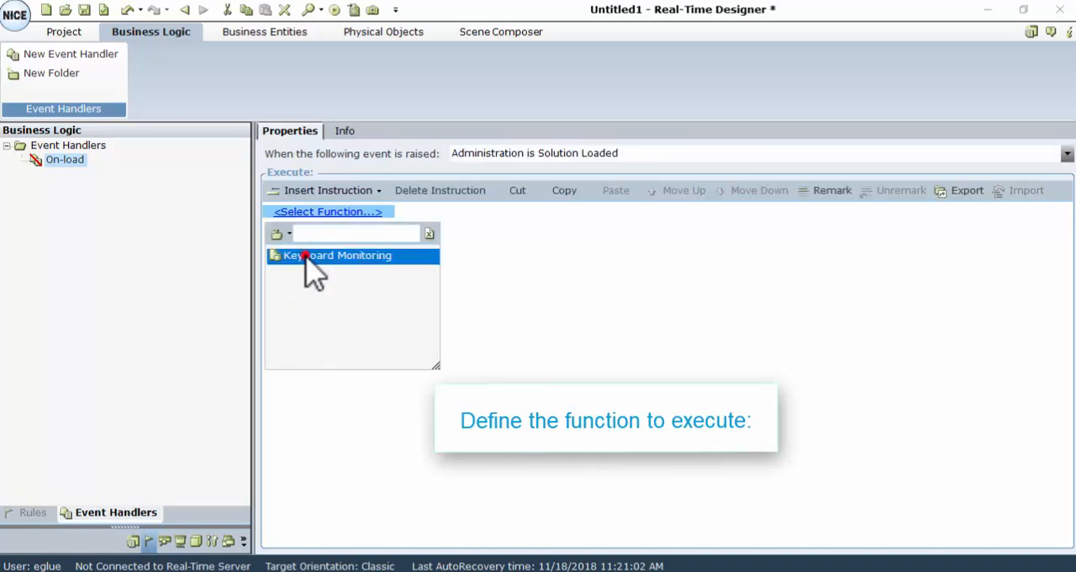
left_click(336, 255)
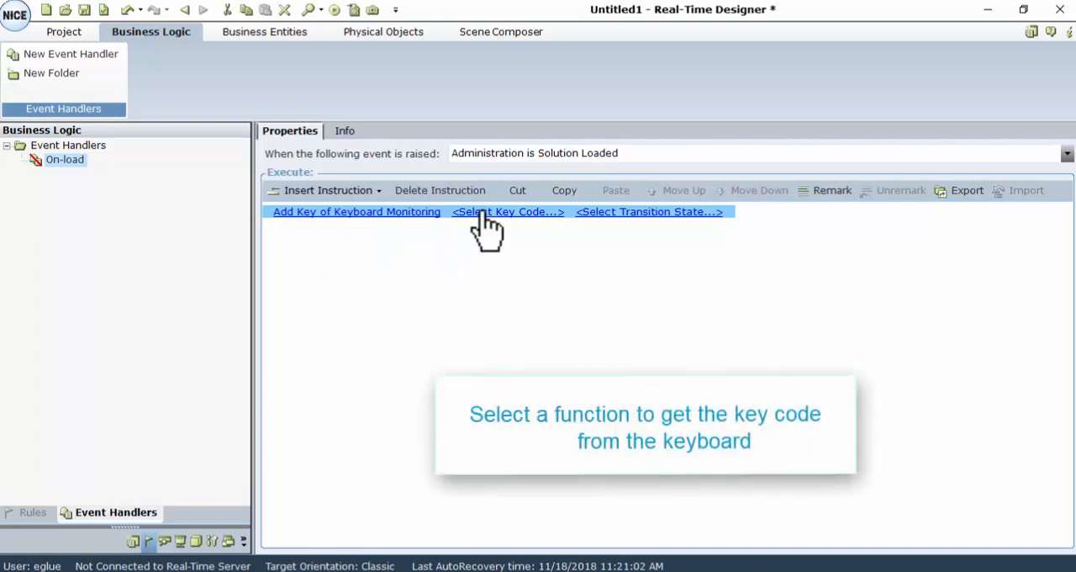
Step: Set the key code argument to Keyboard Monitoring key V with transition state True
left_click(508, 212)
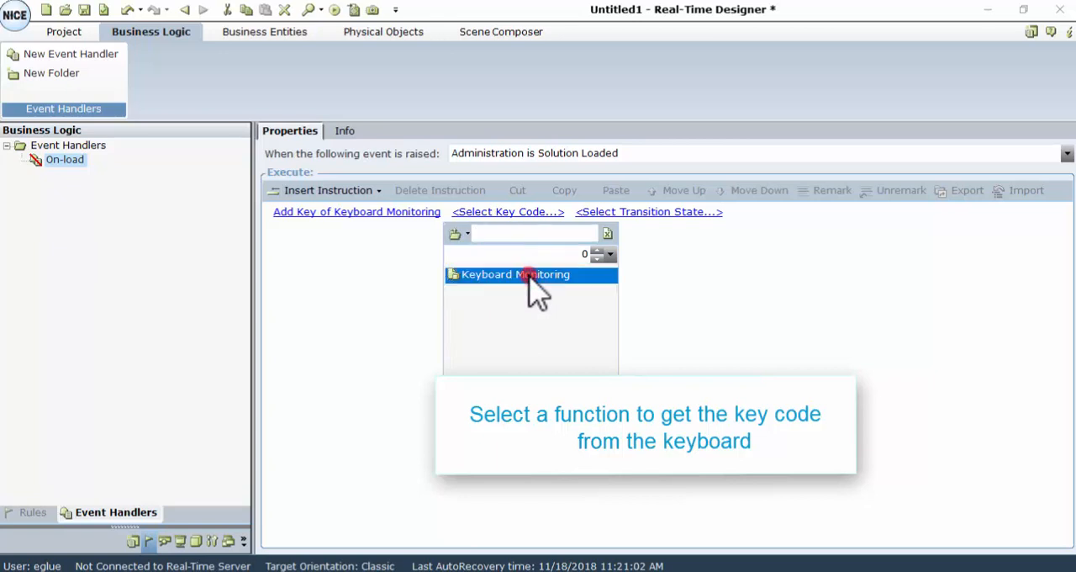
left_click(514, 274)
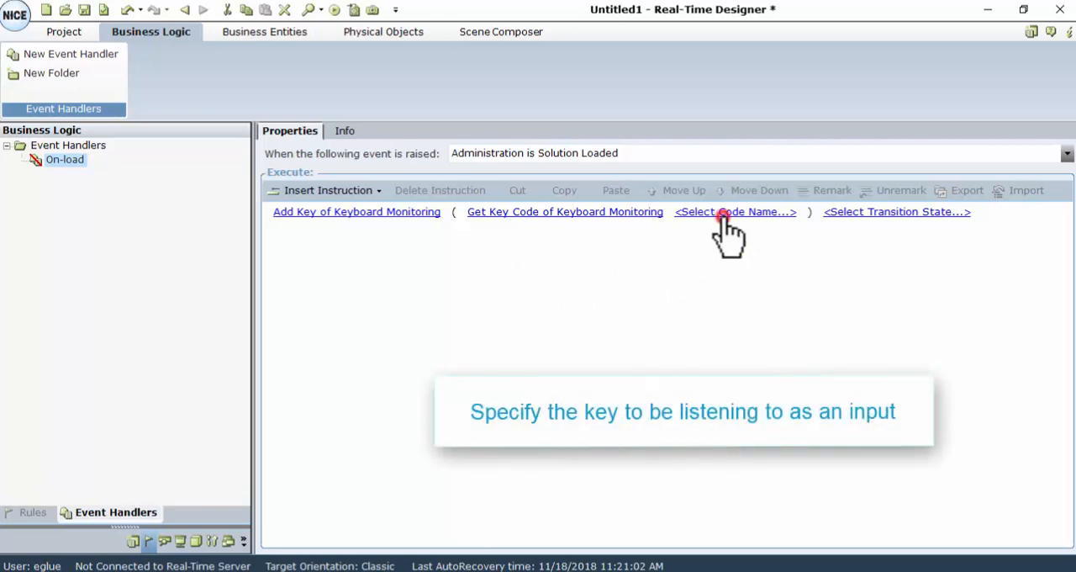
left_click(733, 212)
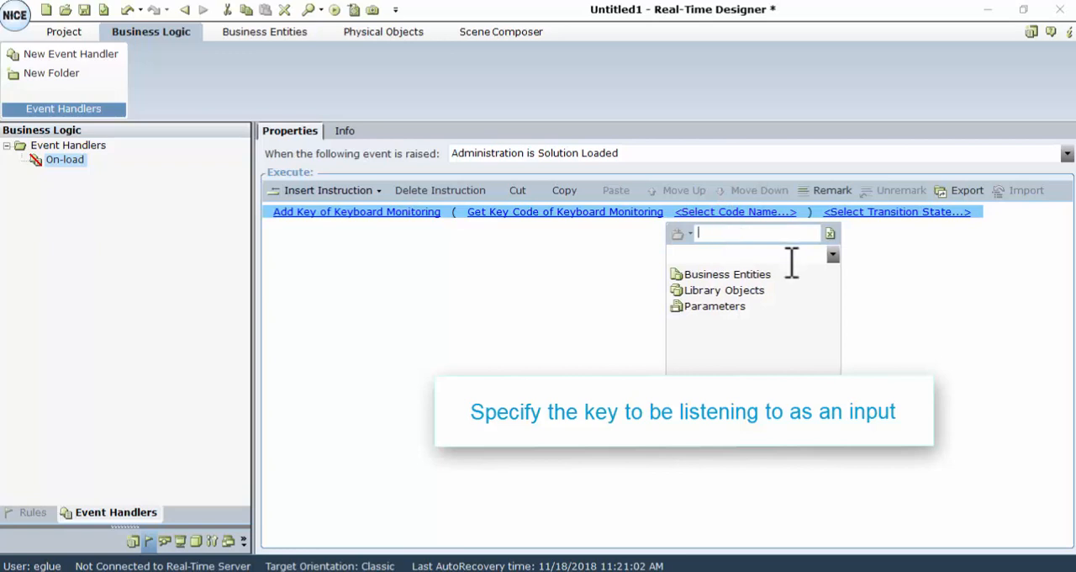
type("V")
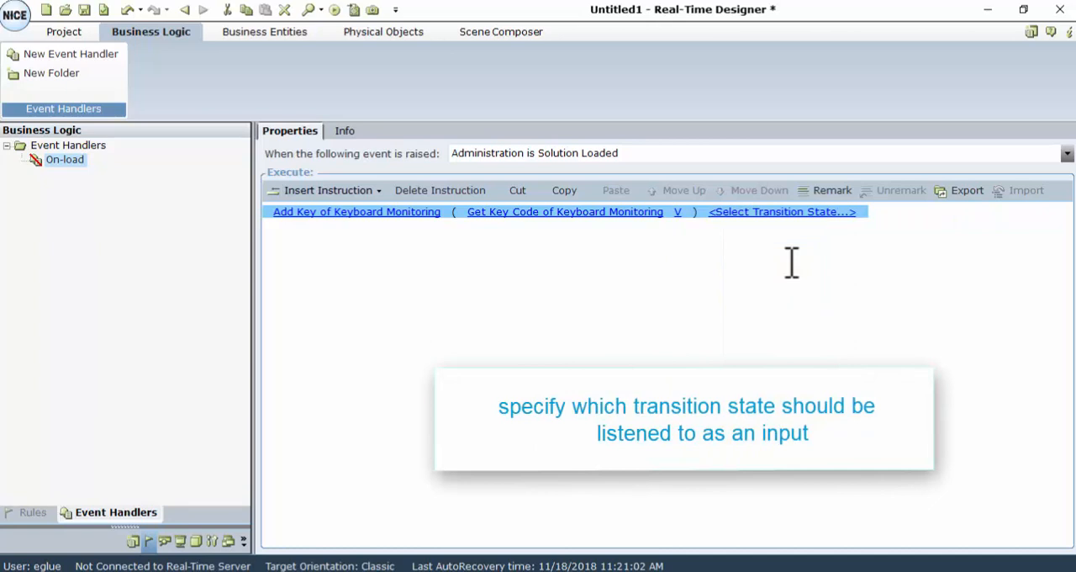
mouse_move(794, 269)
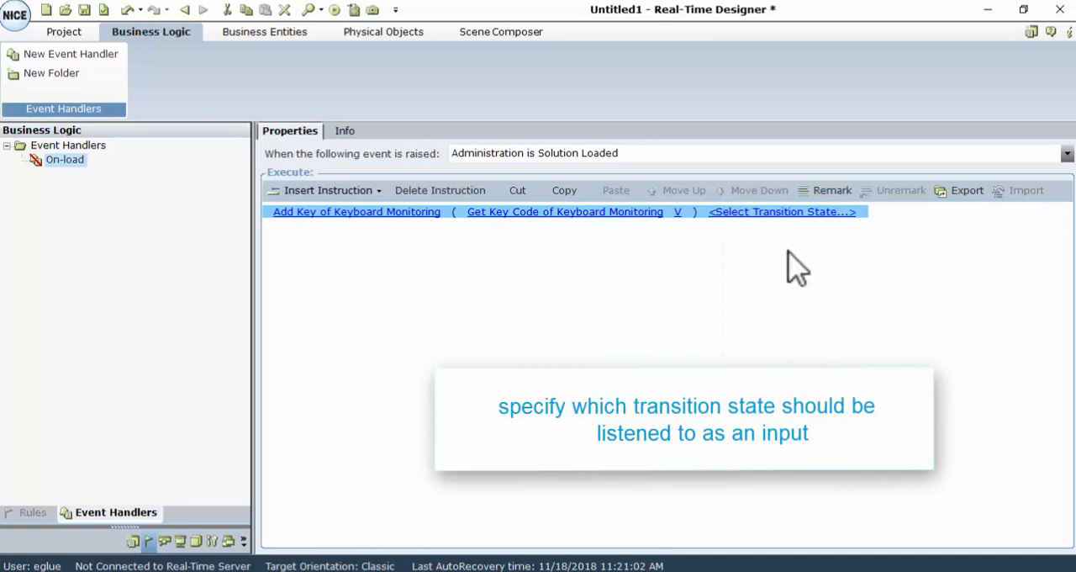
left_click(782, 211)
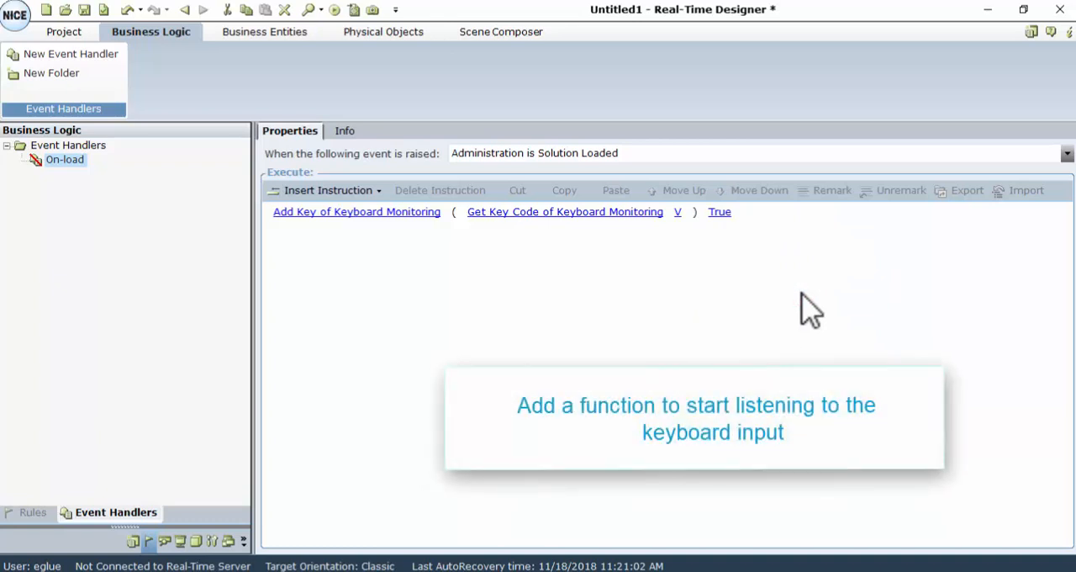
Step: Insert a second function invocation calling Start of Keyboard Monitoring
left_click(328, 190)
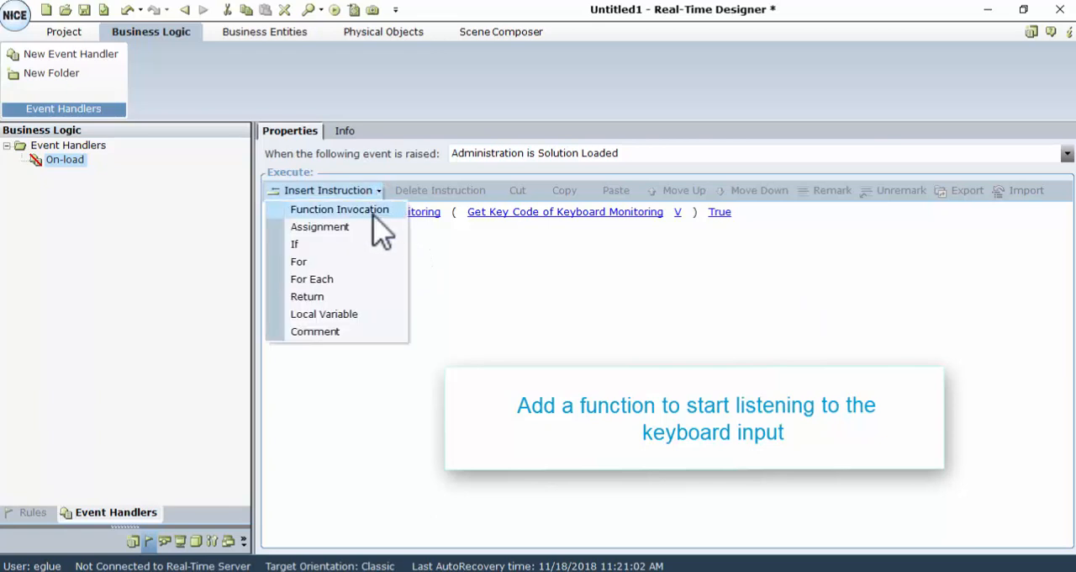
left_click(339, 209)
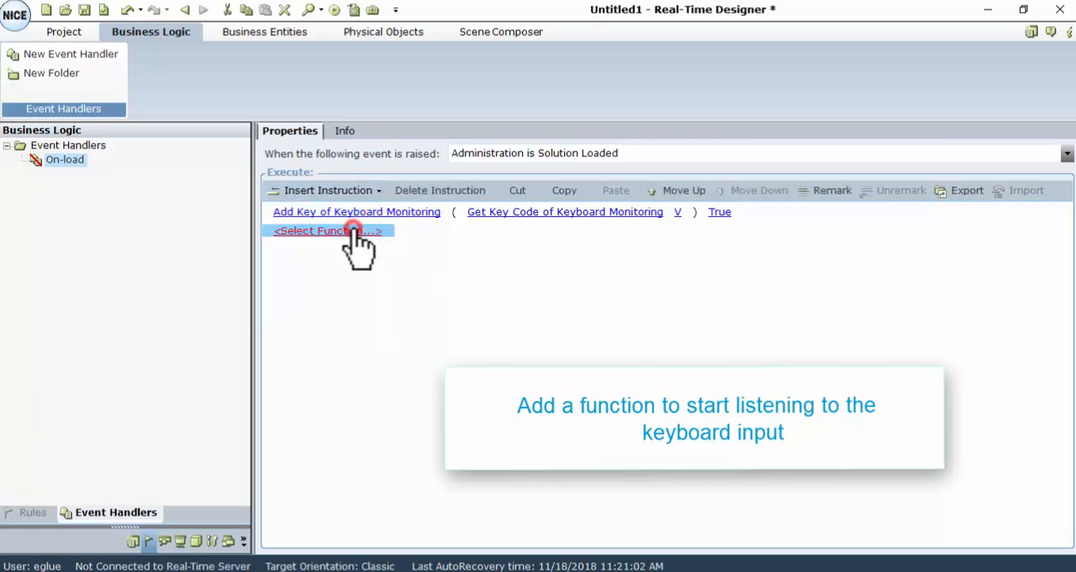
left_click(328, 230)
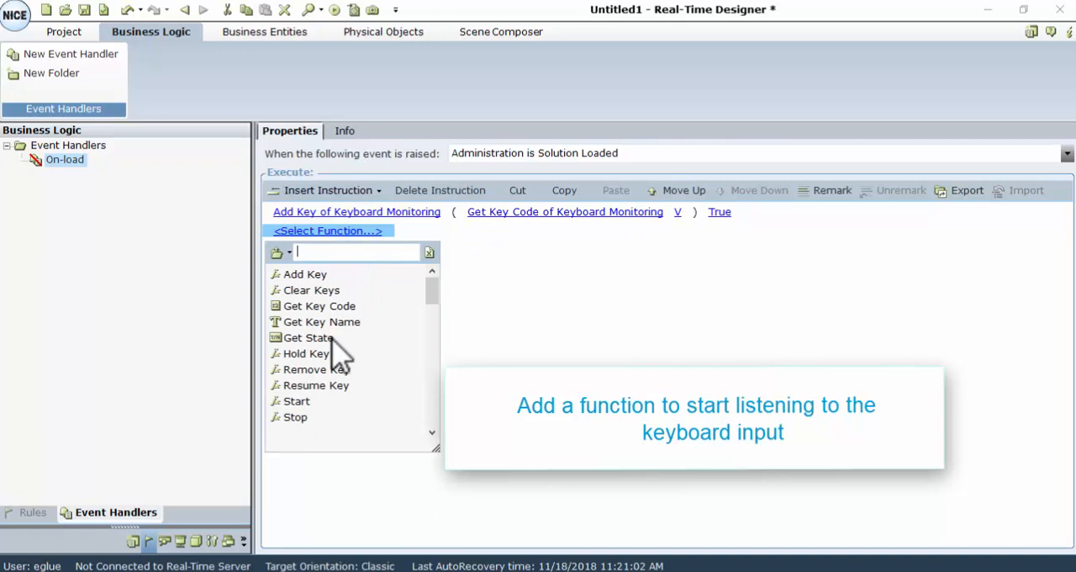
left_click(296, 401)
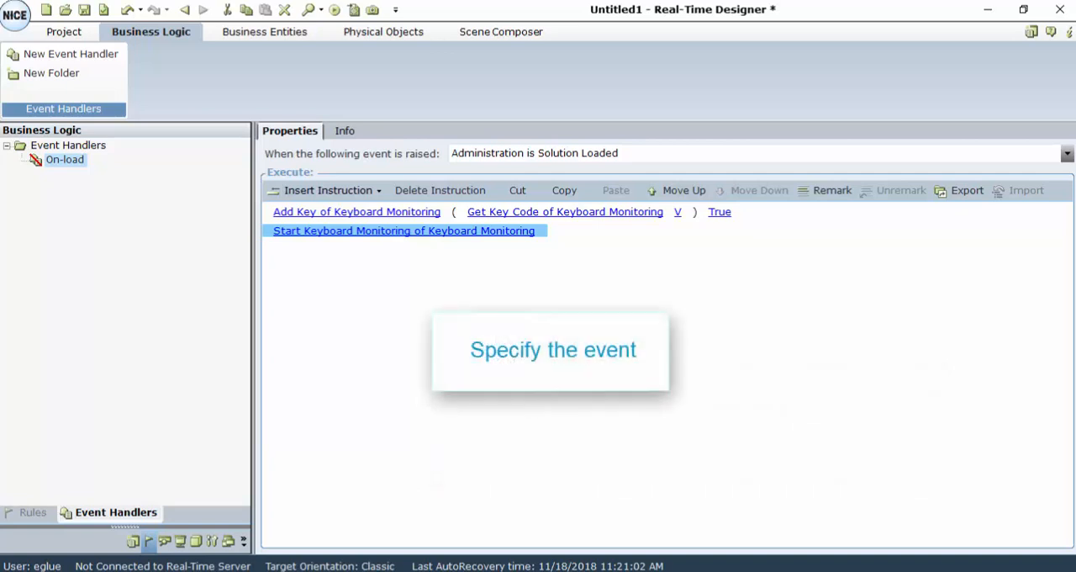
mouse_move(390, 222)
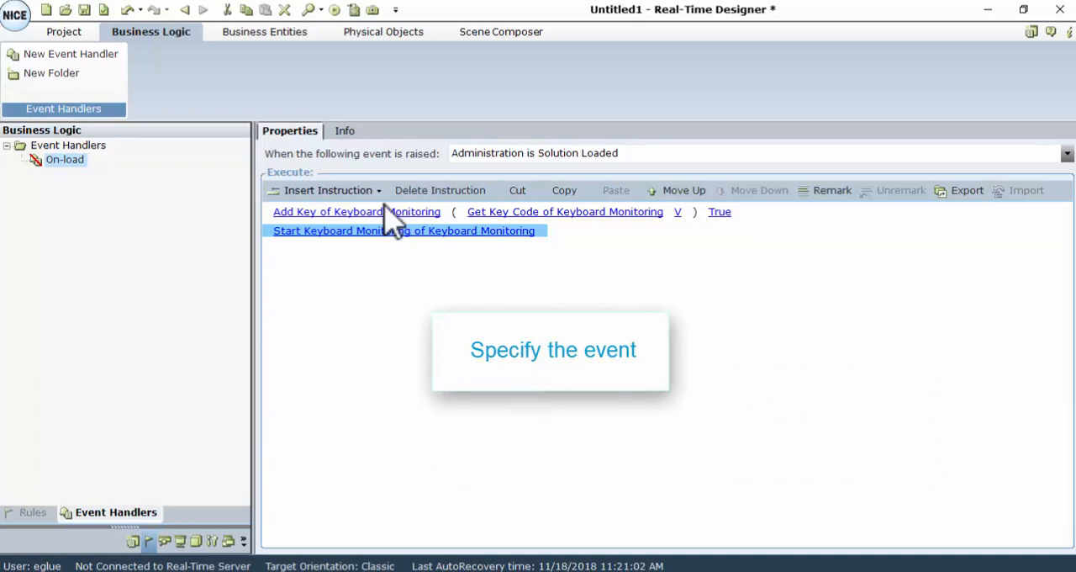
Step: Create the Keyboard Listener handler raised on the Business Entities Keyboard Monitoring event
left_click(71, 54)
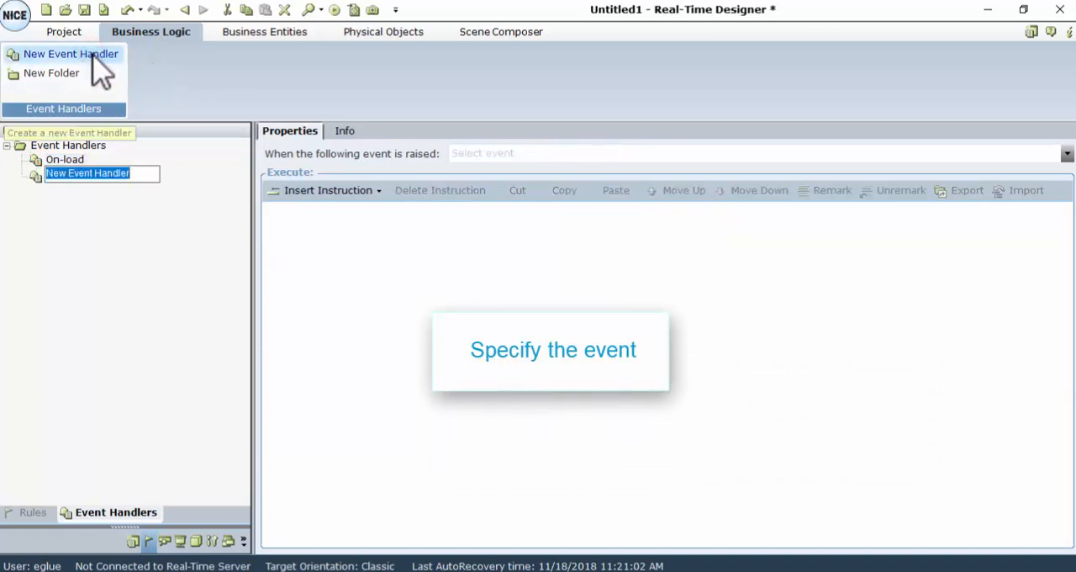
mouse_move(126, 143)
type("Keyboard Listener")
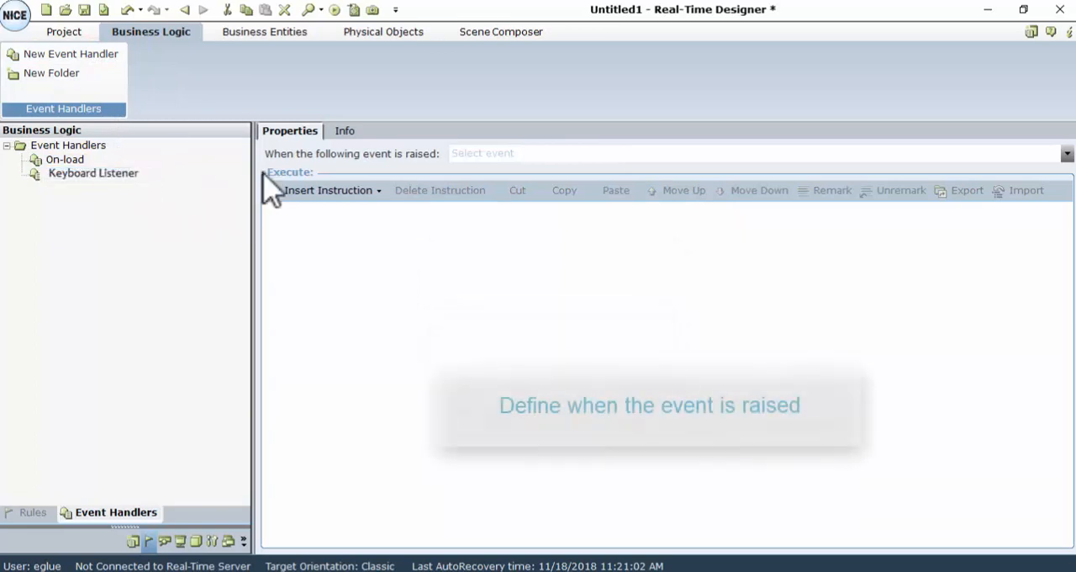
left_click(1068, 153)
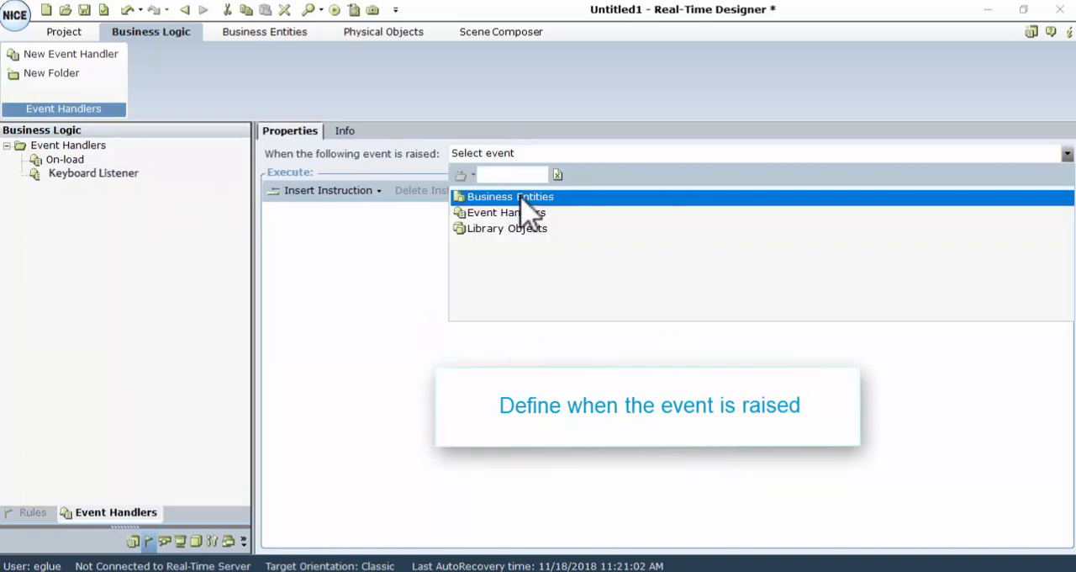
left_click(510, 196)
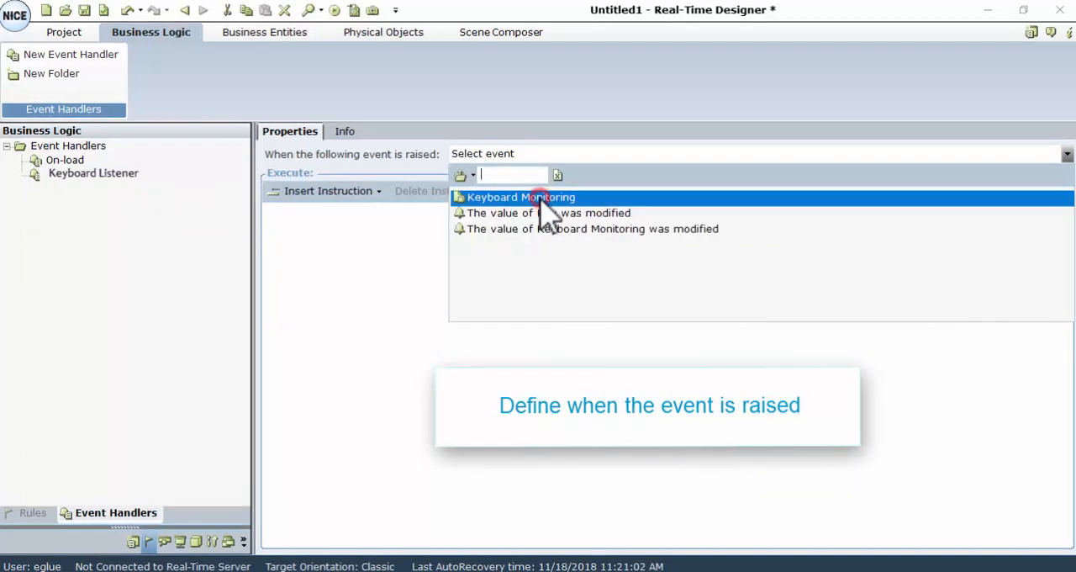
left_click(522, 196)
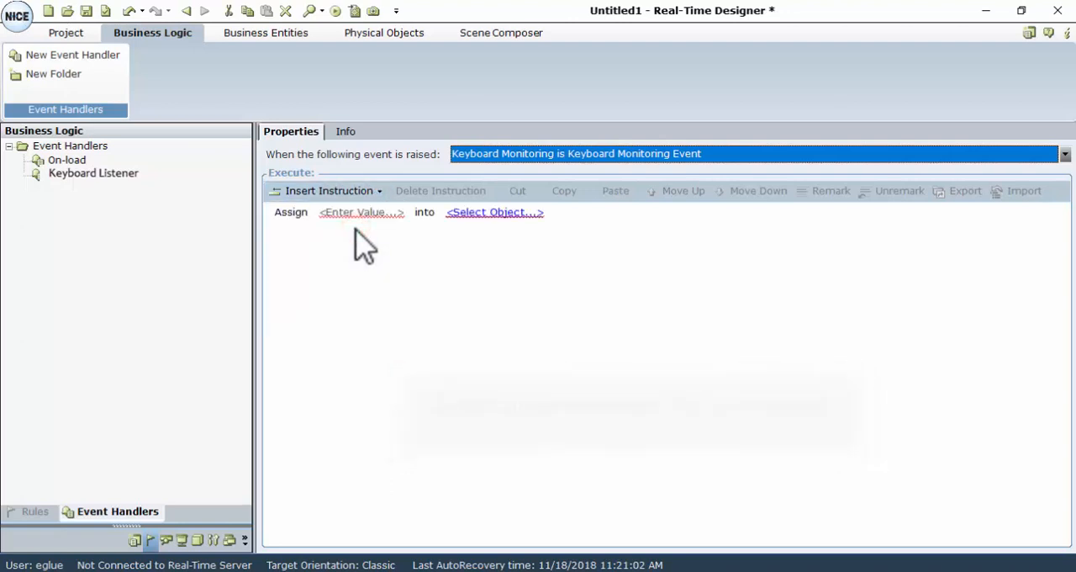
Step: Assign the Event Name value to the Key instance in the Keyboard Listener handler
left_click(494, 212)
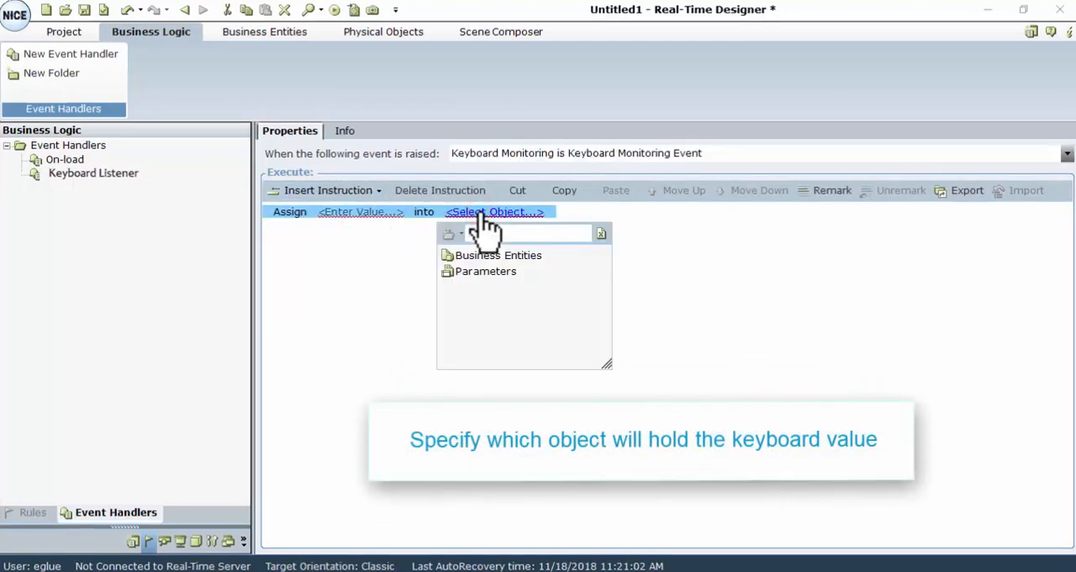
left_click(497, 256)
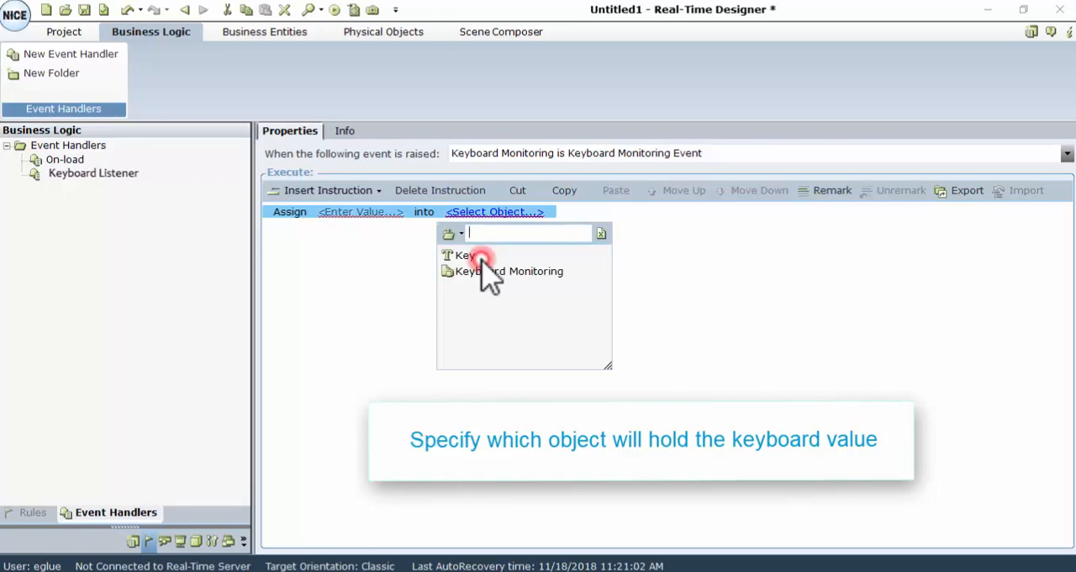
left_click(465, 256)
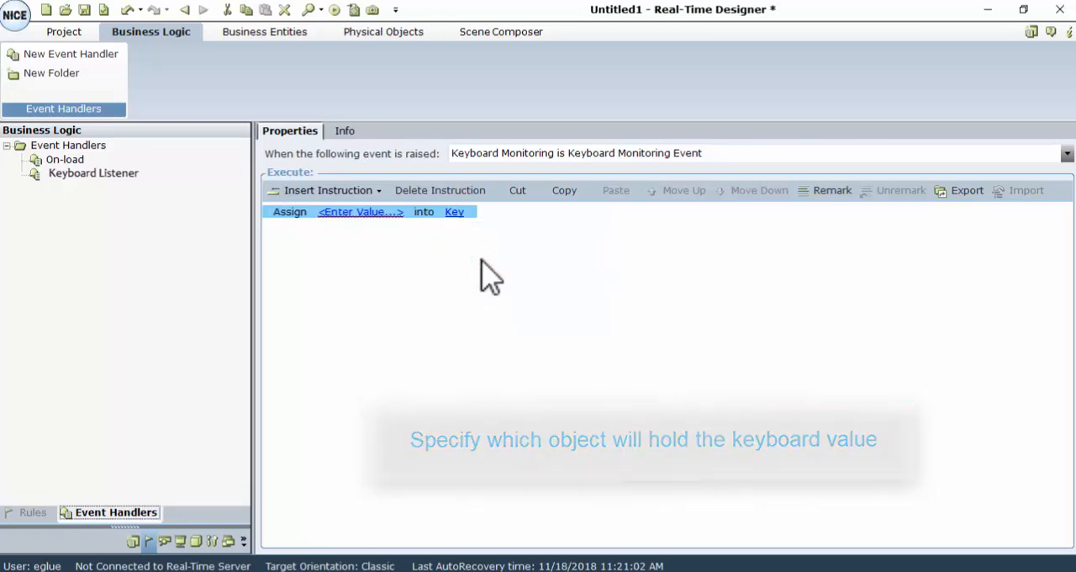
mouse_move(360, 212)
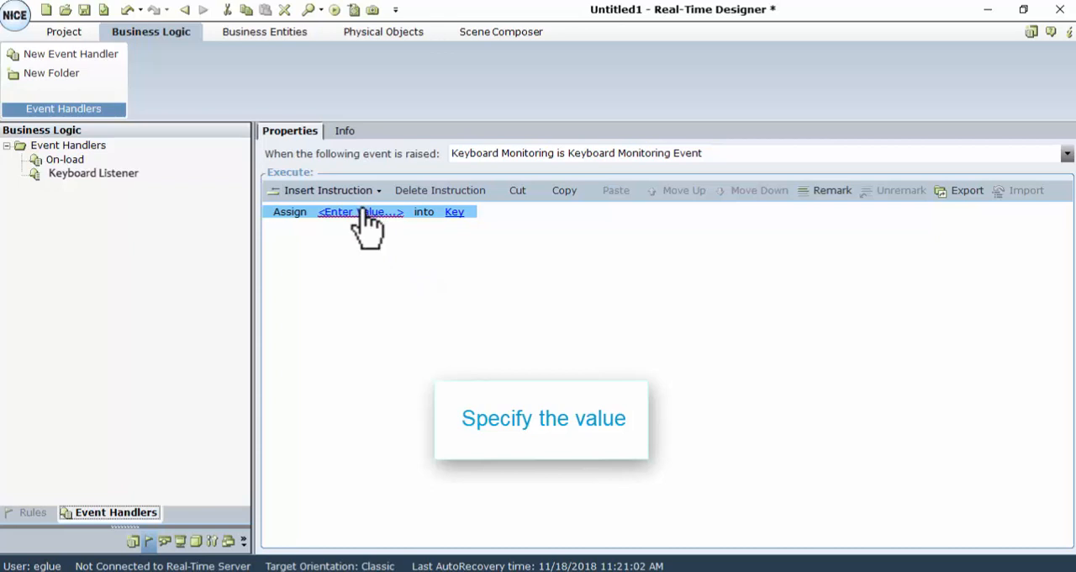
left_click(360, 212)
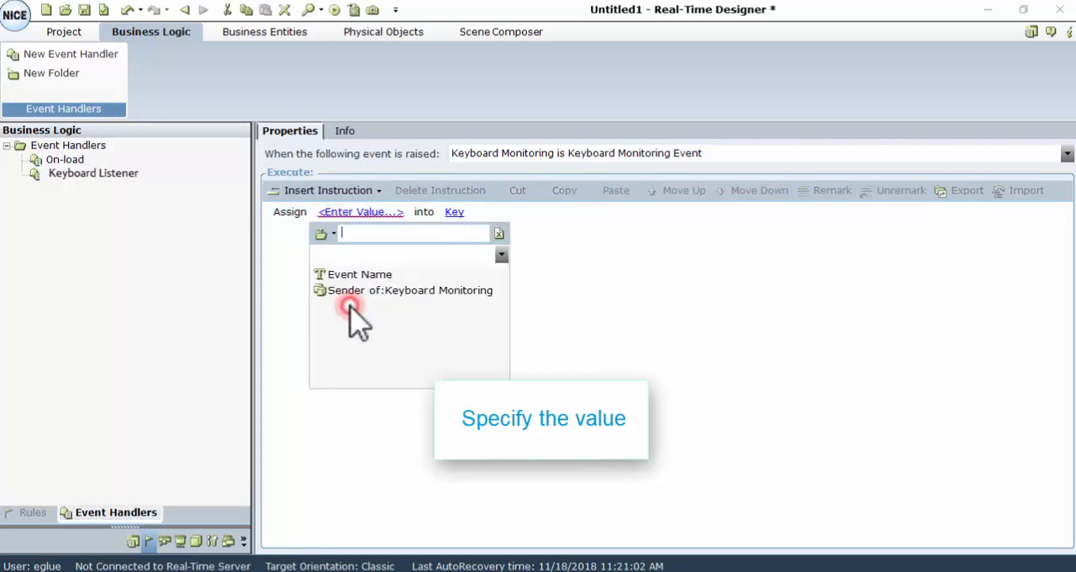
left_click(360, 274)
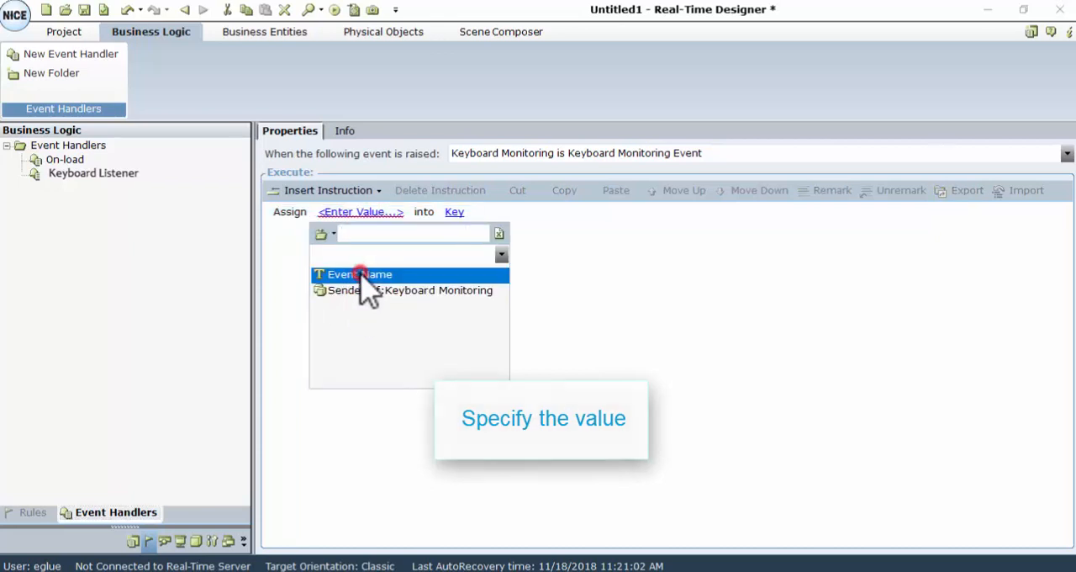